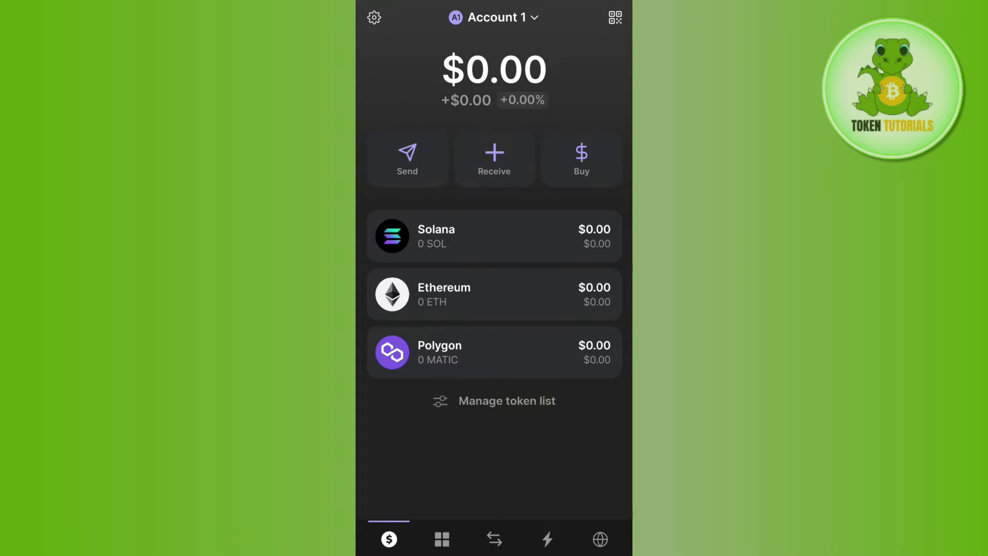
# - Open the Solana token details, showing a 0 SOL balance and $153.96 price
pyautogui.click(494, 236)
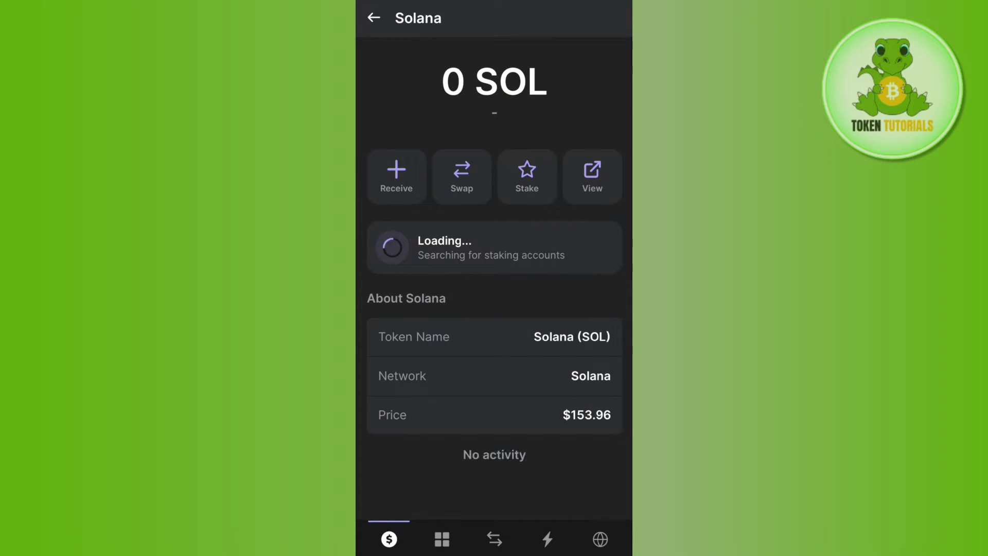
pyautogui.click(374, 18)
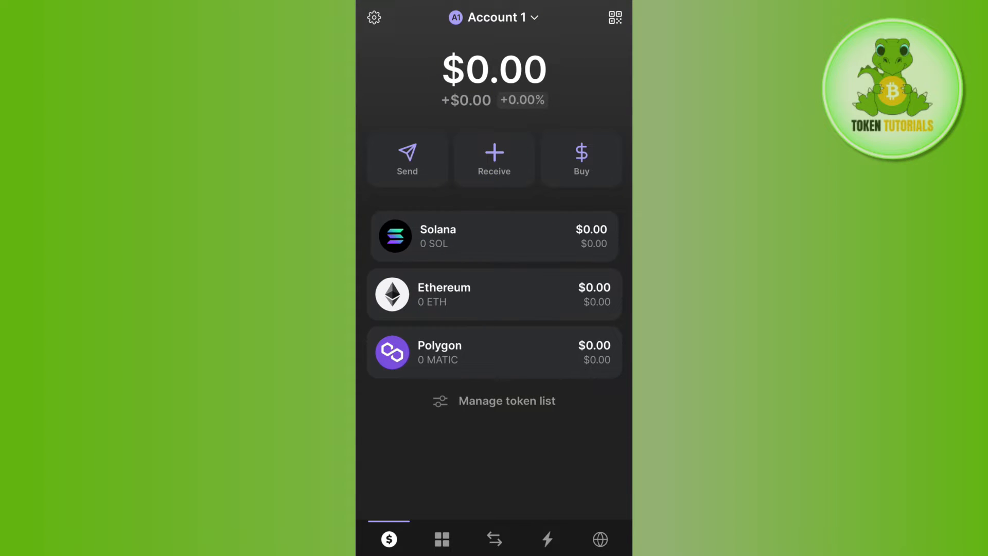
pyautogui.click(494, 236)
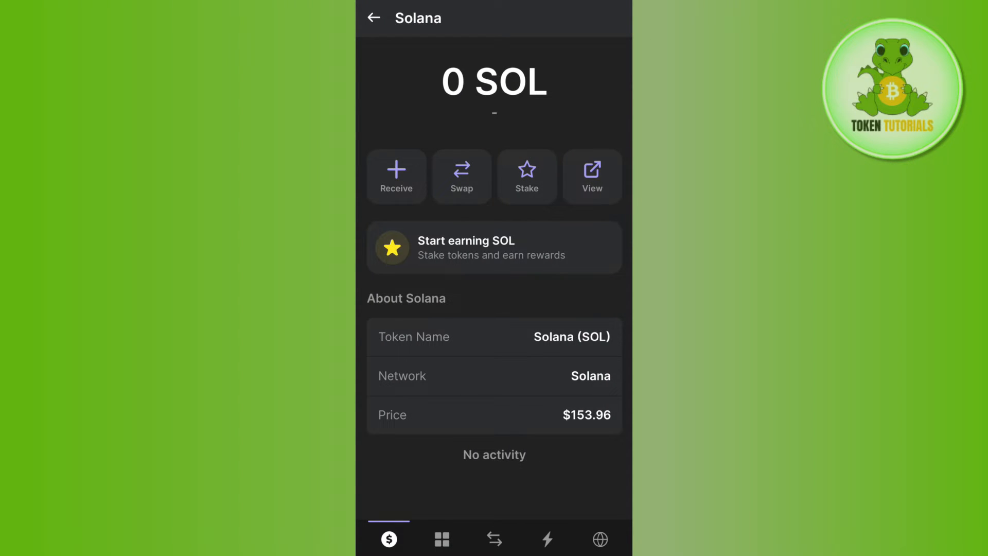
# - View the Receive SOL address QR code, then return to the $0.00 account overview
pyautogui.click(395, 177)
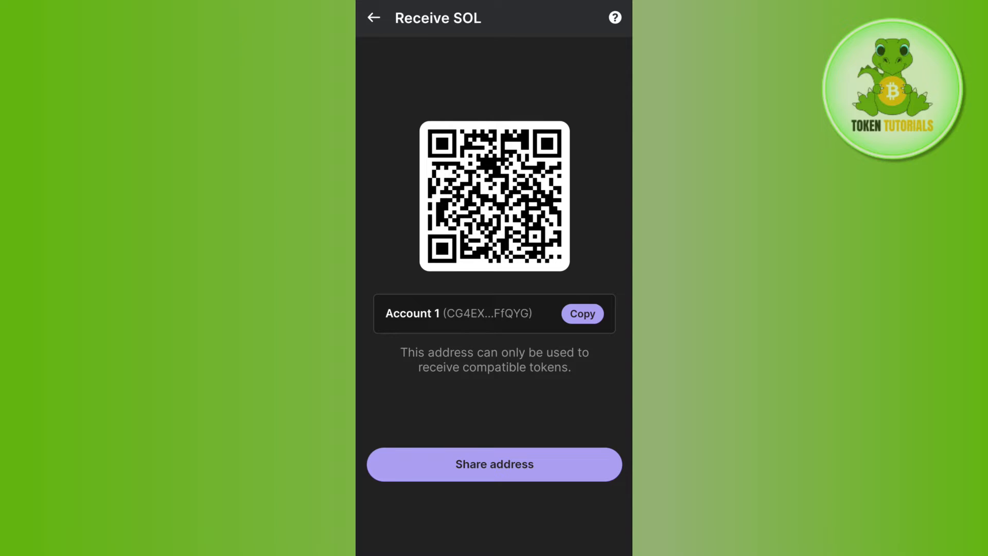
pyautogui.click(373, 17)
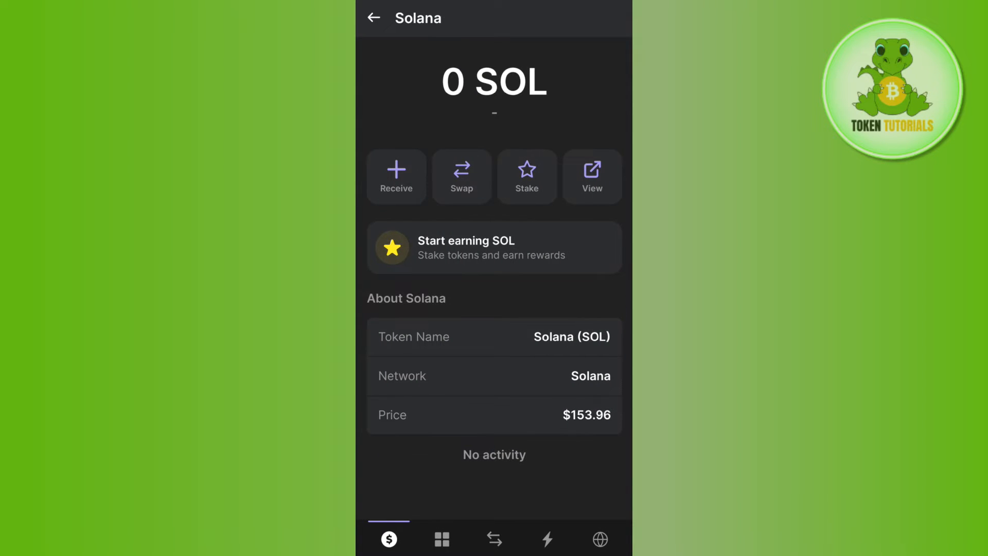
pyautogui.click(373, 17)
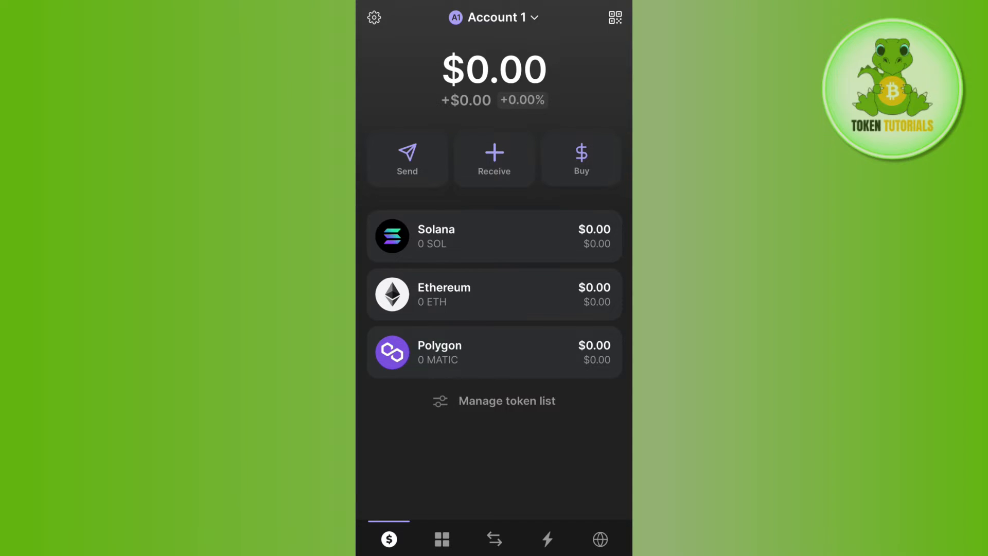
pyautogui.click(581, 159)
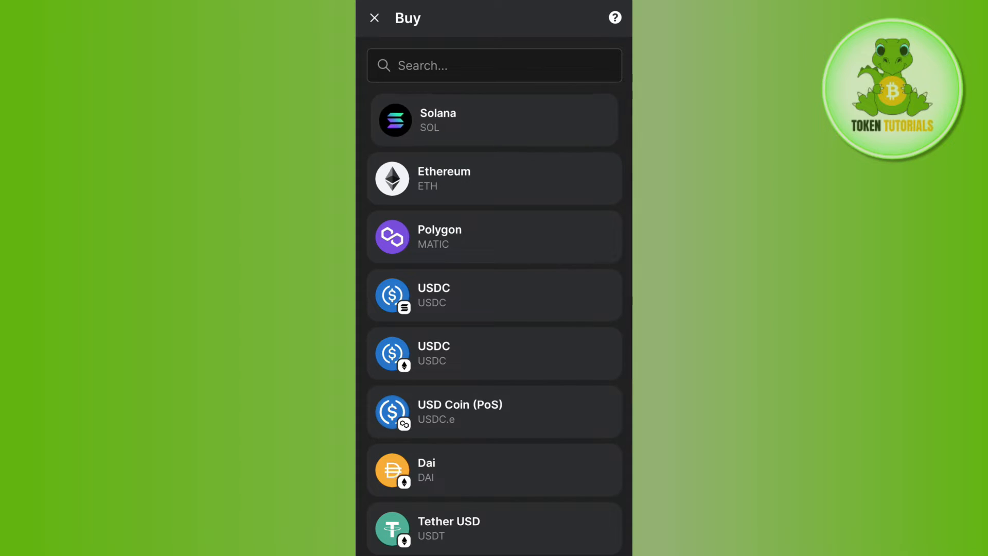
pyautogui.click(494, 120)
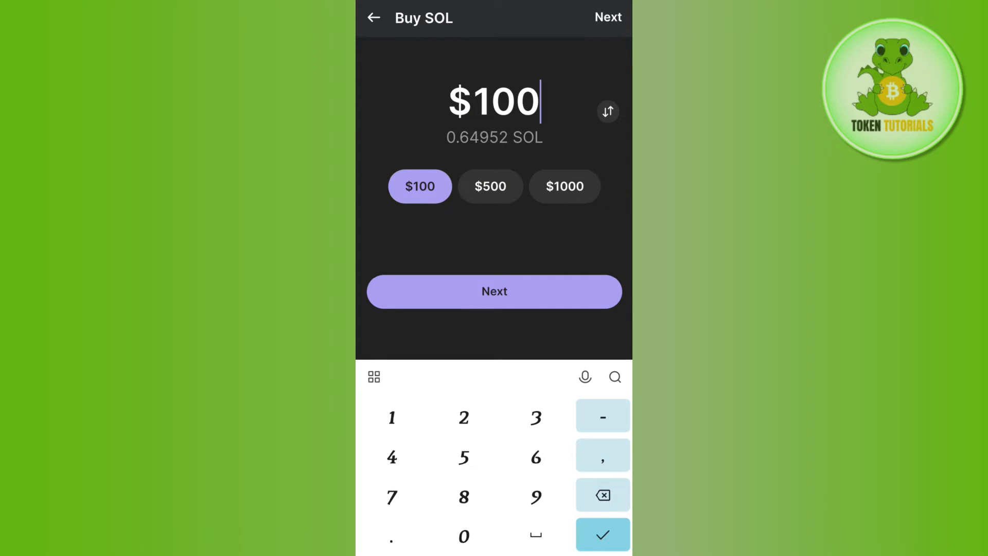
pyautogui.click(494, 292)
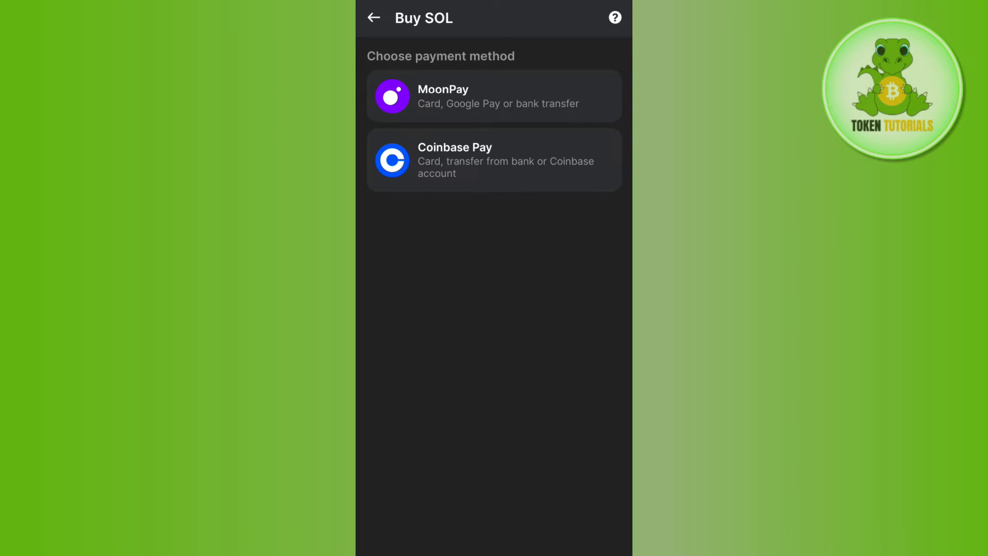
pyautogui.click(494, 95)
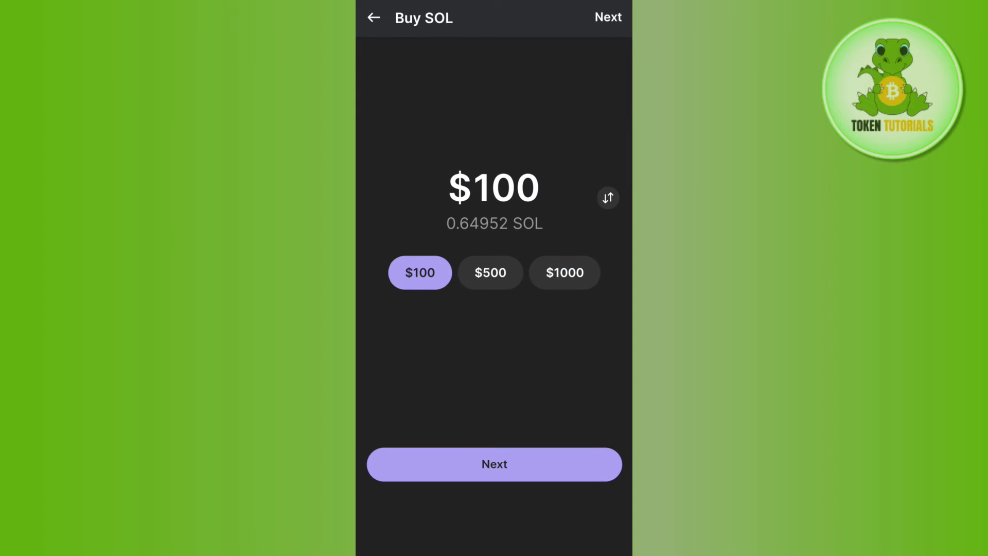
pyautogui.click(373, 17)
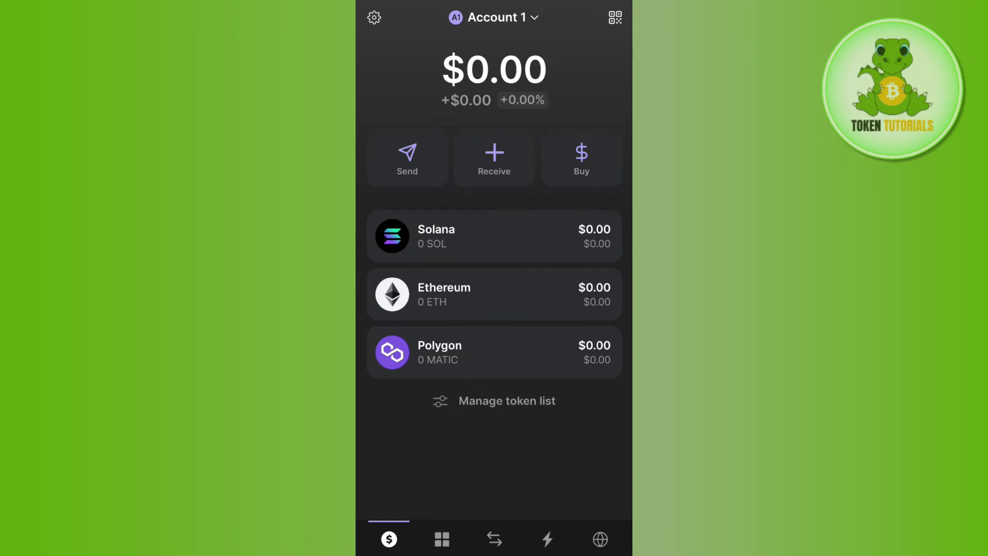
# - Open the Swap screen and dismiss the empty list of tokens to pay with
pyautogui.click(494, 539)
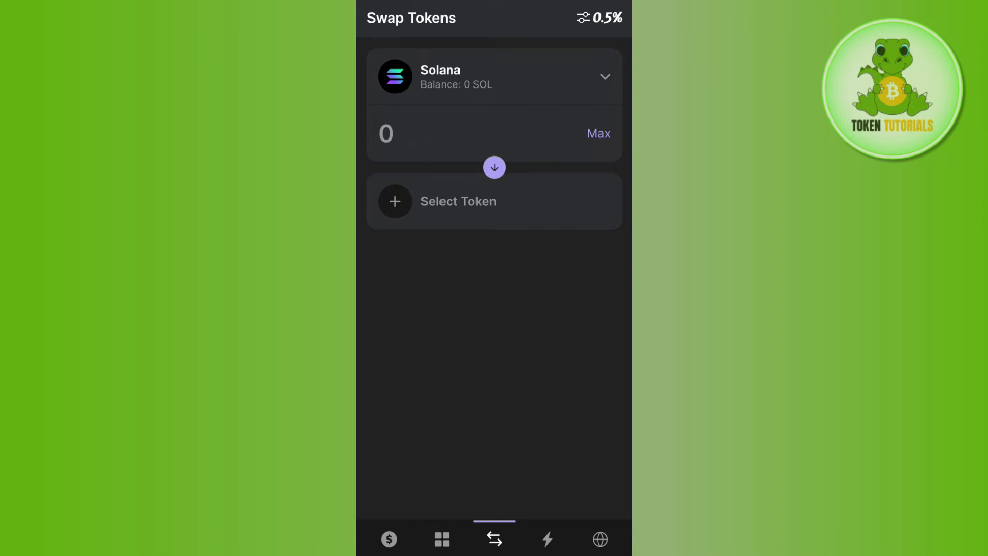
pyautogui.click(494, 76)
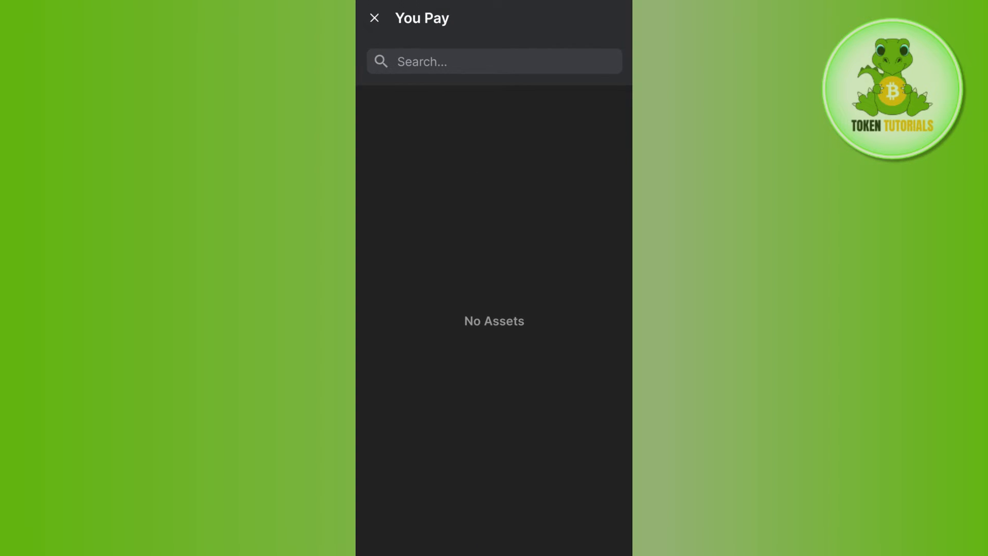
pyautogui.click(374, 18)
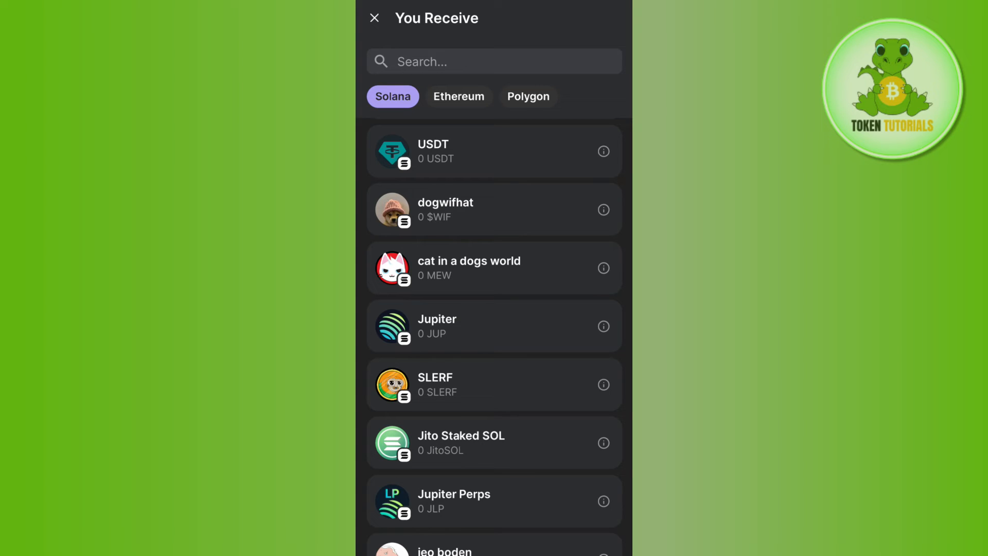
# - Search 'b' and choose Bonk as the token to receive
pyautogui.scroll(-3)
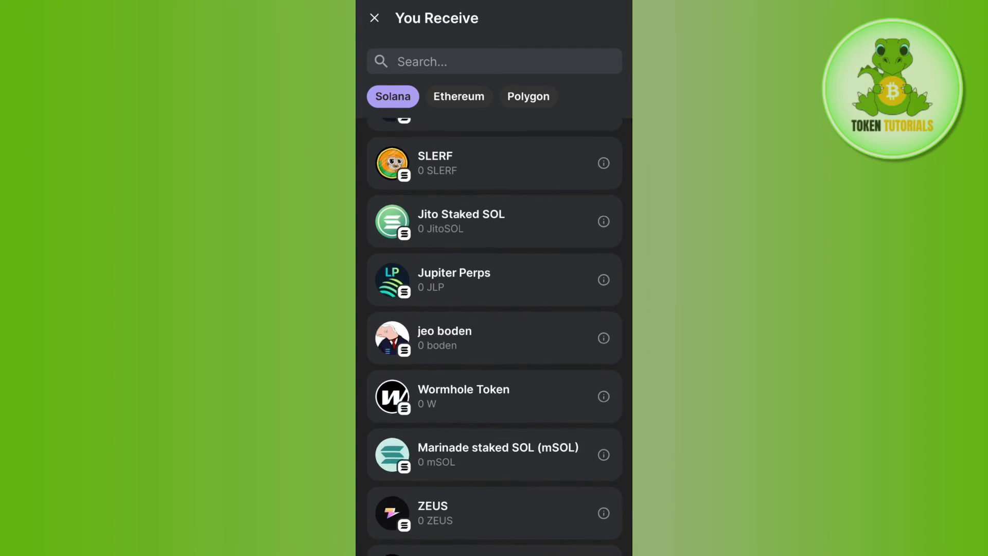
pyautogui.click(493, 61)
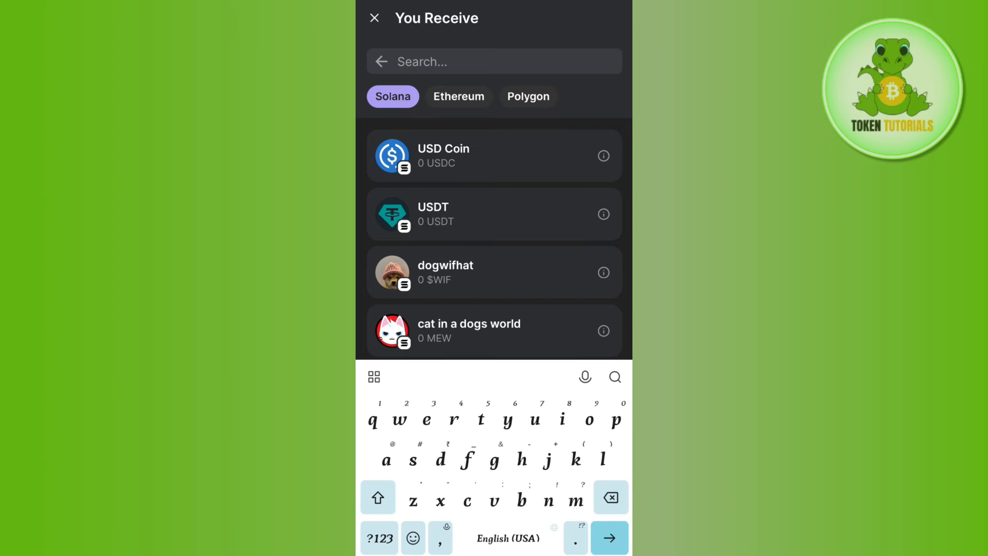
pyautogui.write('b')
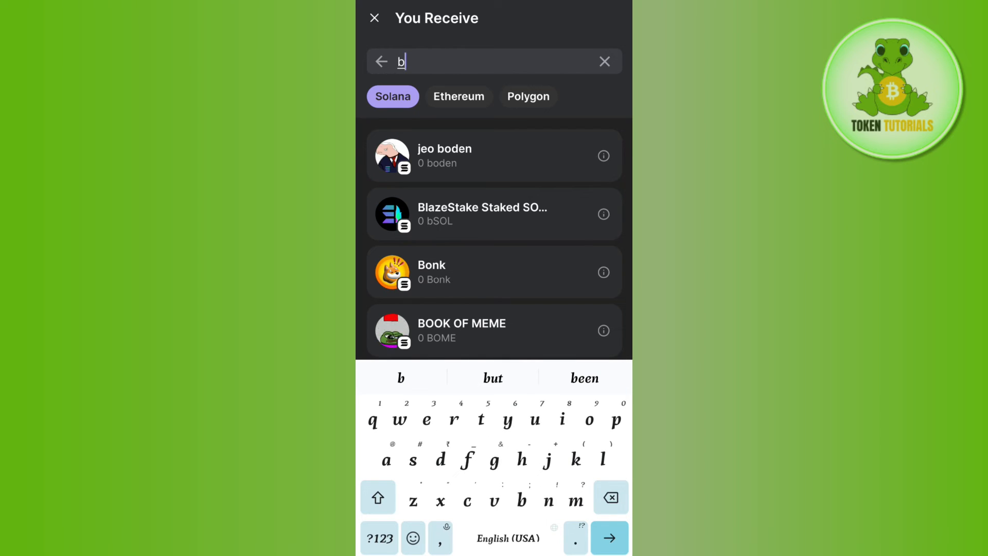
pyautogui.click(494, 272)
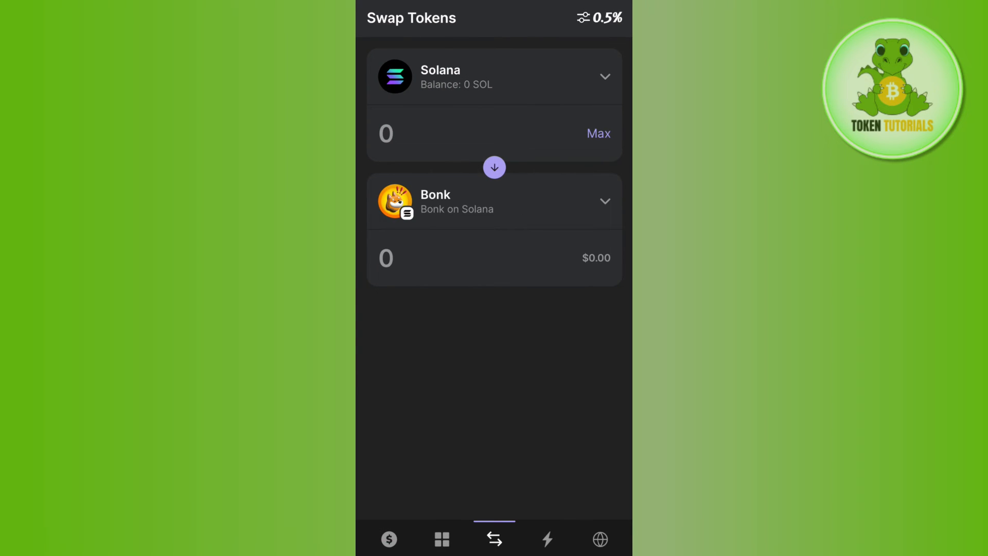
# - Enter 1 SOL as the pay amount, quoting about 9.07M Bonk ($152.86)
pyautogui.click(385, 133)
pyautogui.write('1')
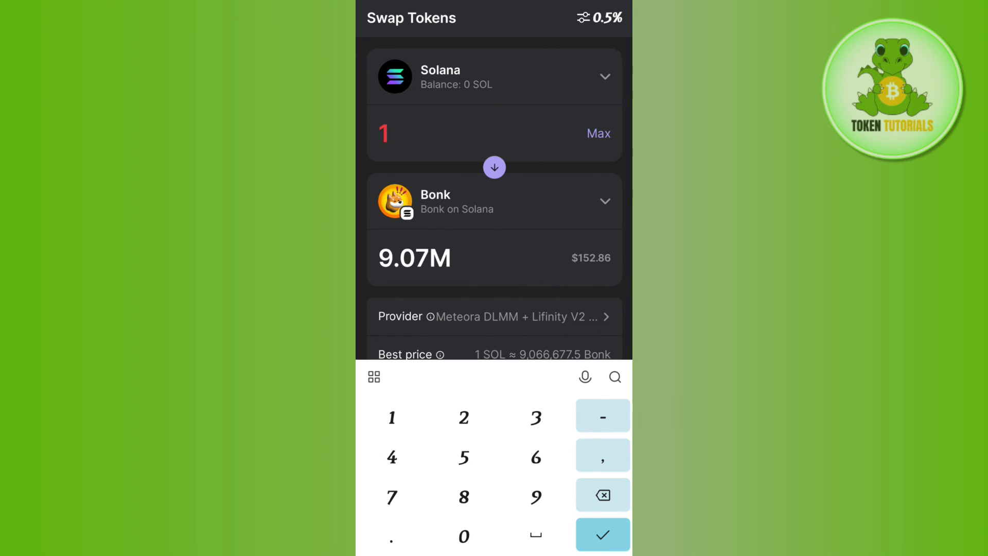
pyautogui.click(602, 535)
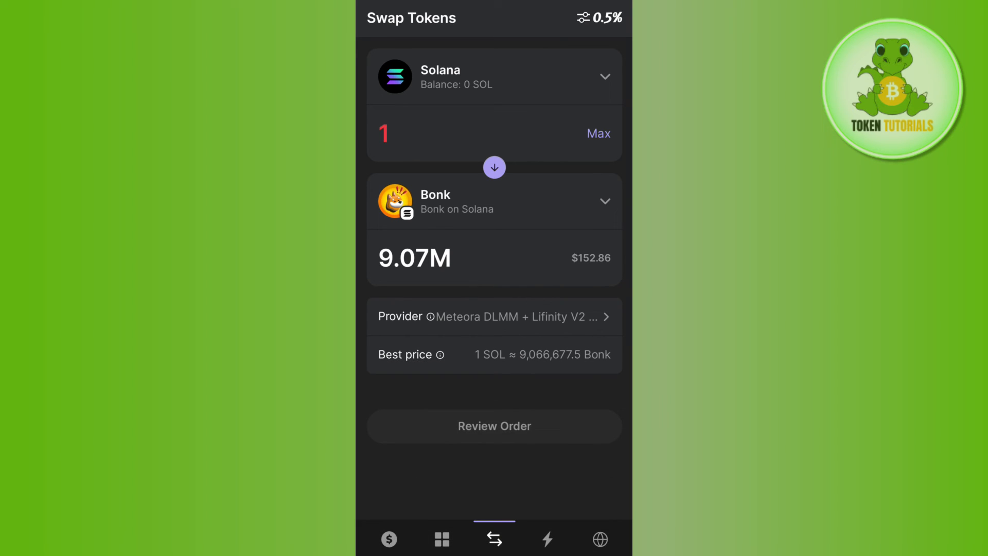